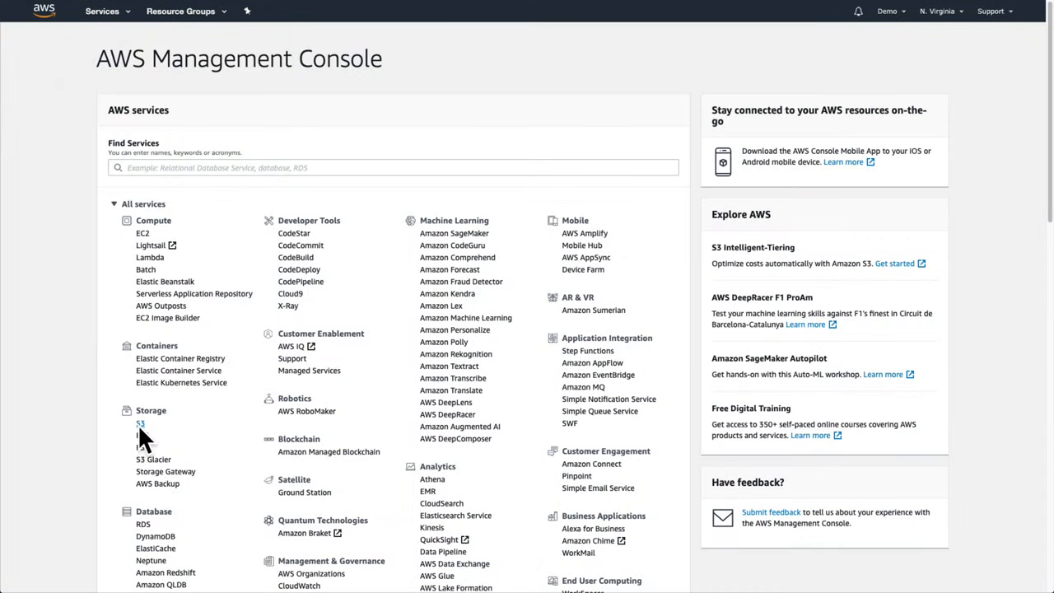
# Step: Go to the Amazon S3 service from the console's Storage services
pyautogui.click(140, 424)
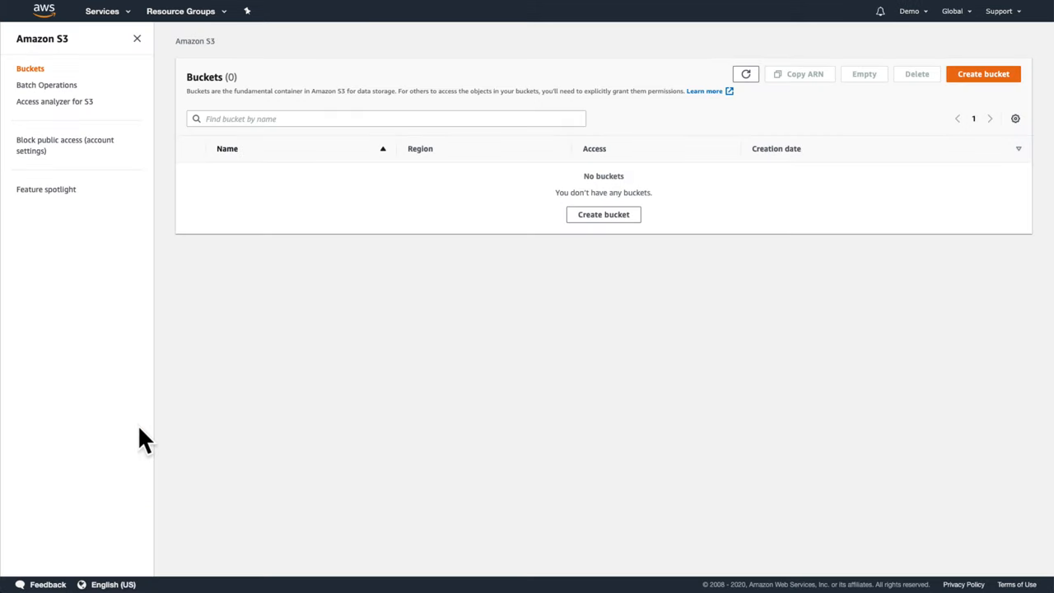
pyautogui.moveTo(983, 74)
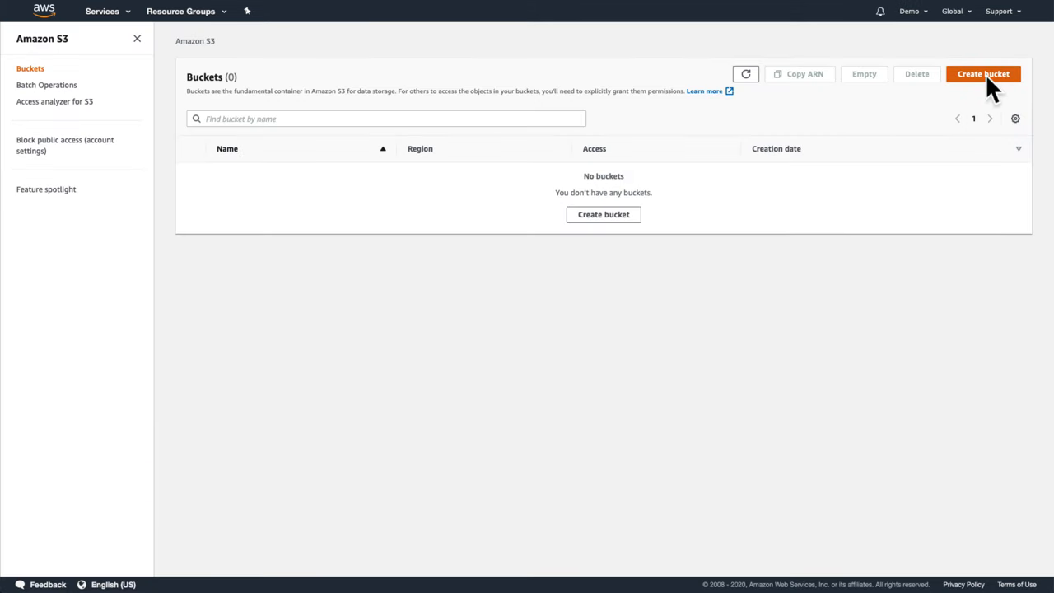
# Step: Start a new bucket named getting-started-with-s3-demo
pyautogui.click(983, 75)
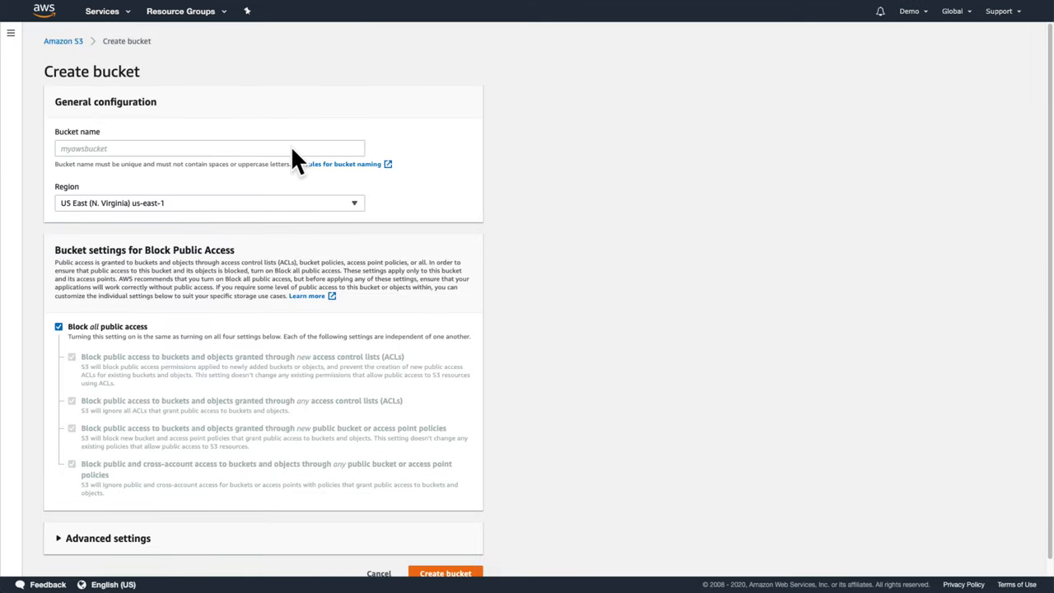
pyautogui.write('getting-started-with-s3-demo')
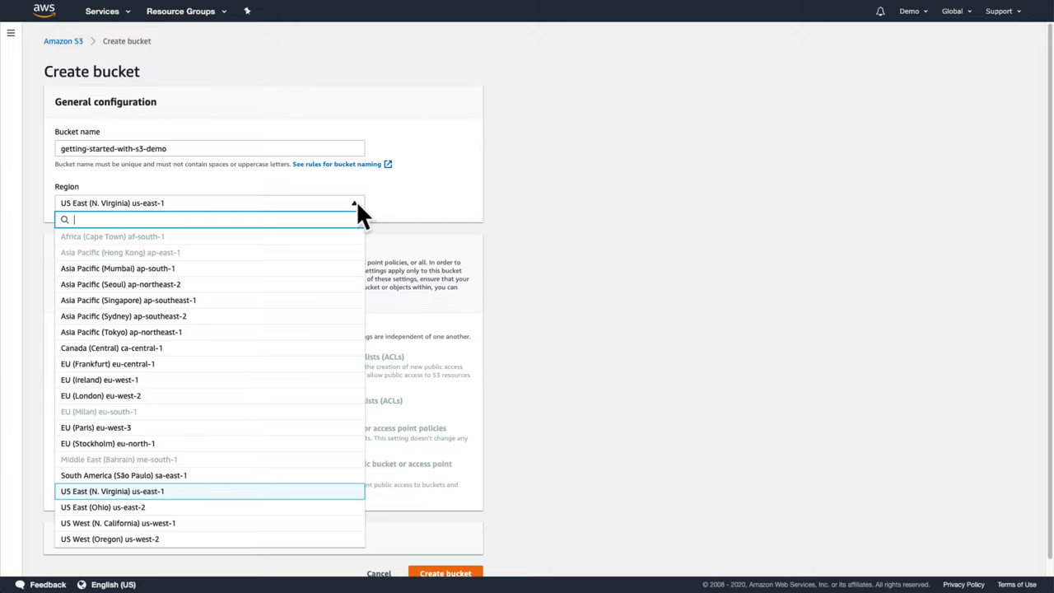
# Step: Keep the bucket region as US East (N. Virginia) us-east-1 with public access blocked
pyautogui.click(112, 491)
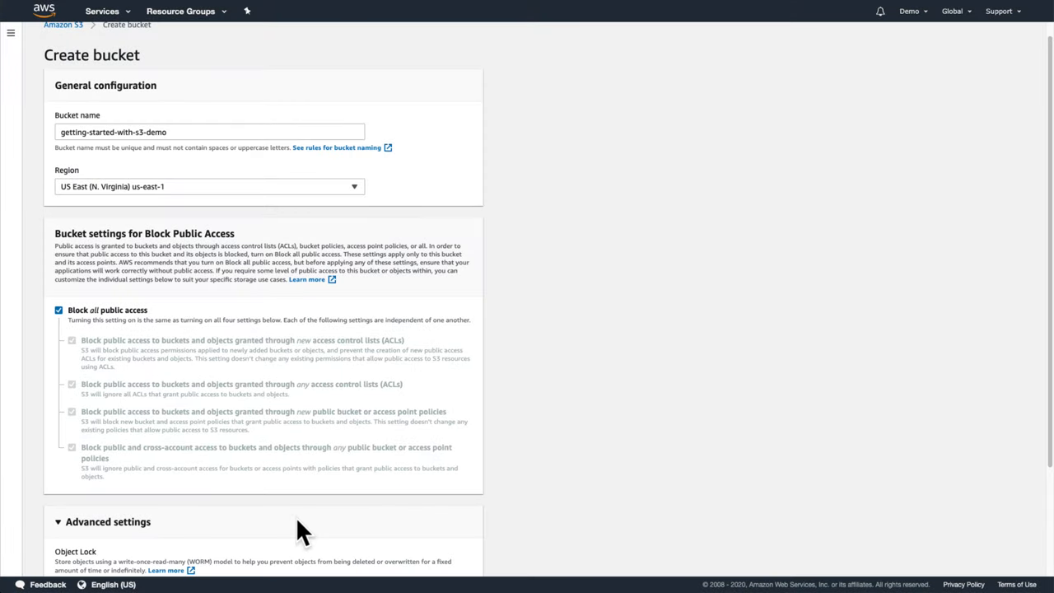
# Step: Create the getting-started-with-s3-demo bucket with these settings
pyautogui.scroll(-3)
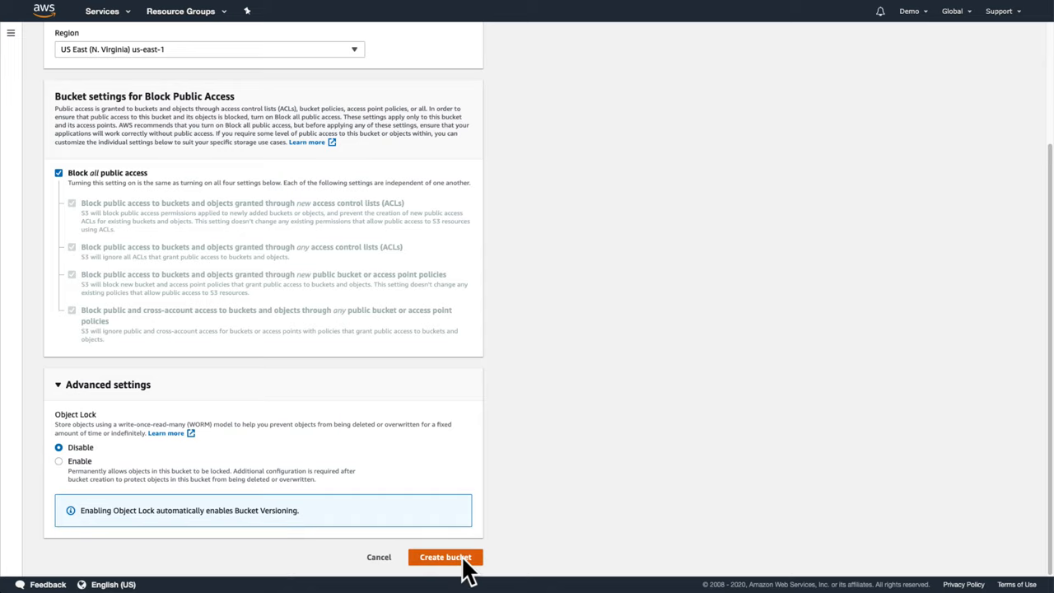
pyautogui.click(444, 557)
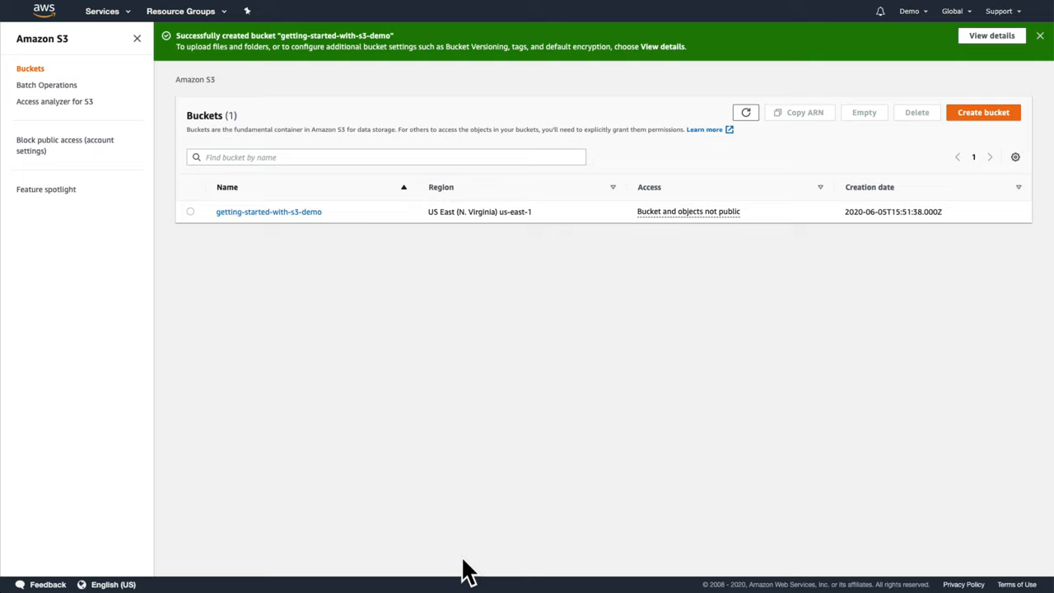
# Step: Review the bucket's Properties, Management and Access points tabs, then begin an upload from Overview
pyautogui.click(268, 210)
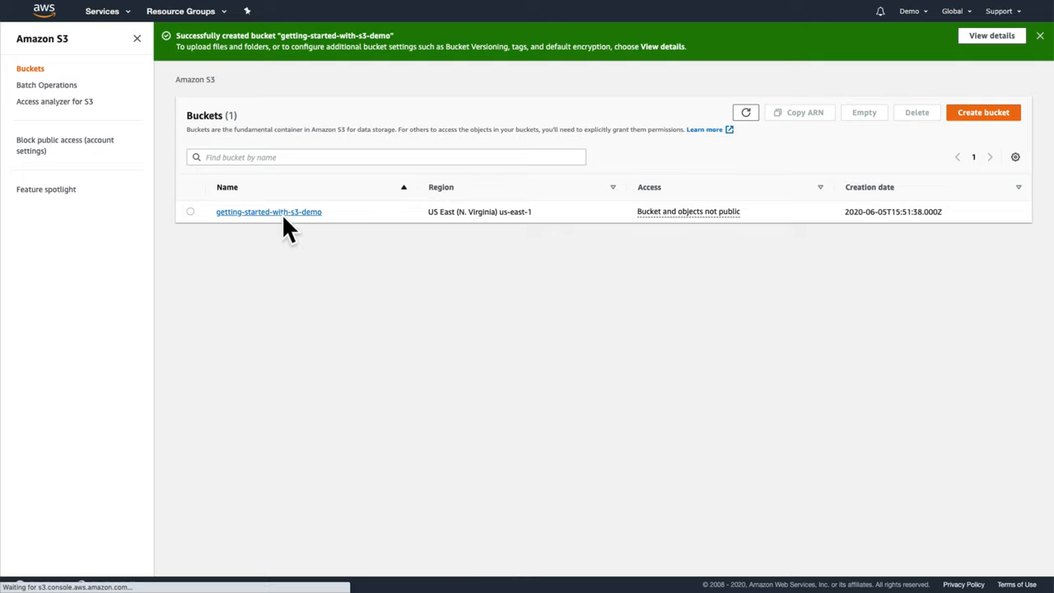
pyautogui.click(268, 211)
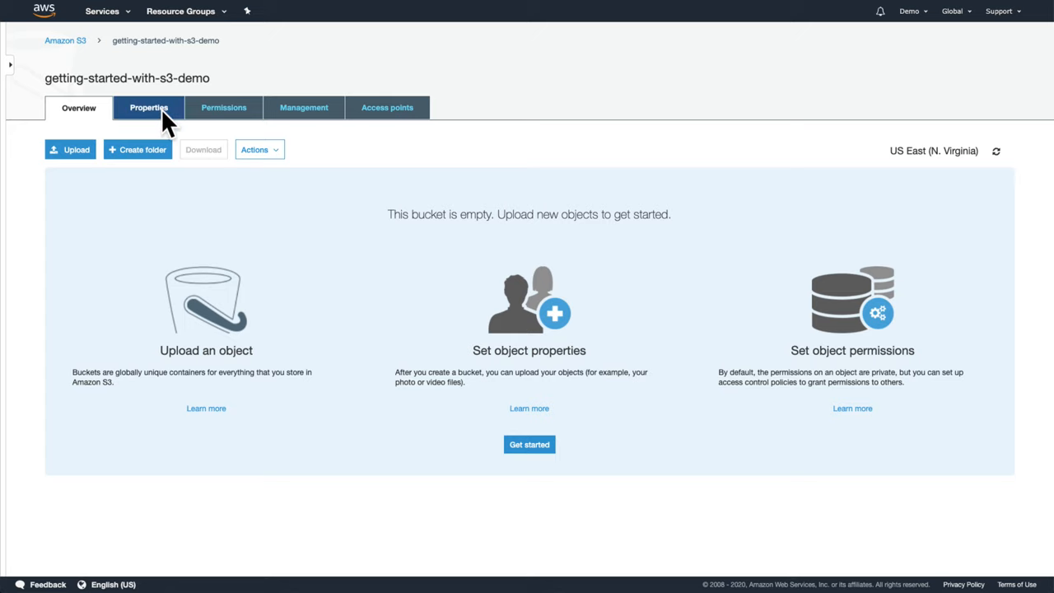
pyautogui.click(149, 107)
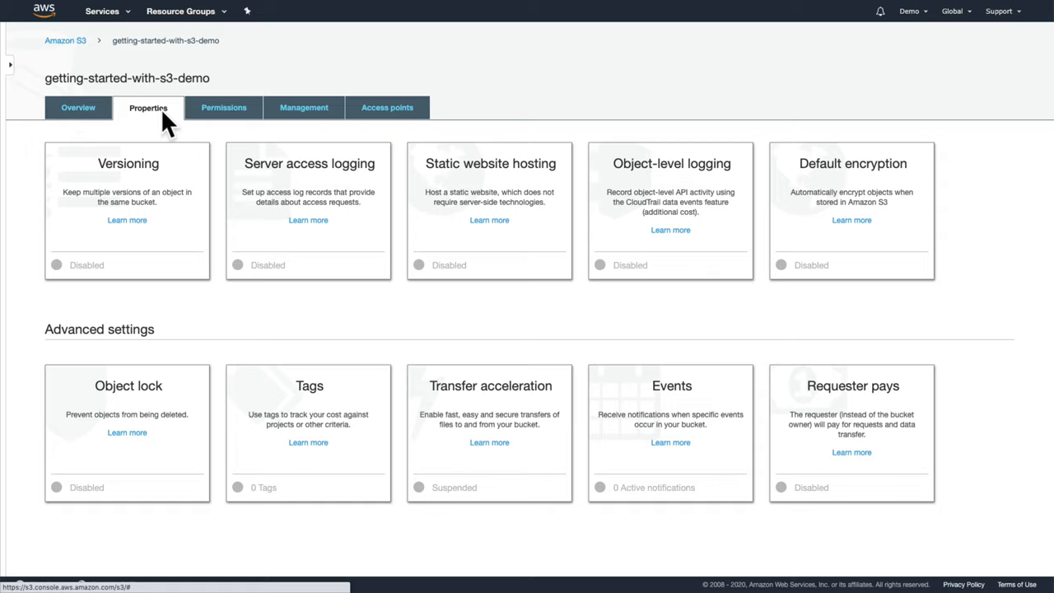
pyautogui.click(303, 107)
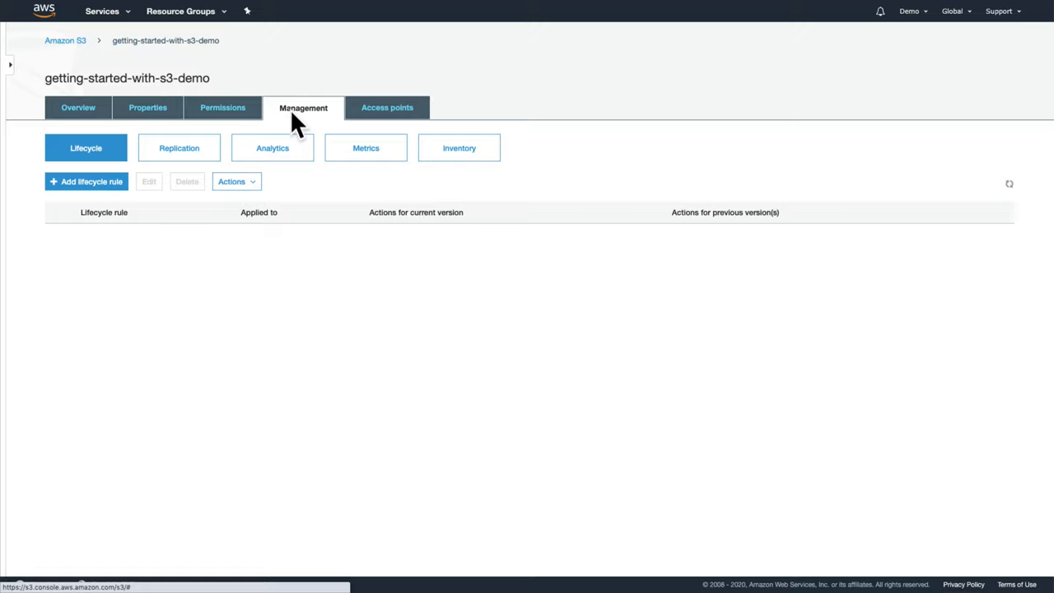
pyautogui.click(387, 109)
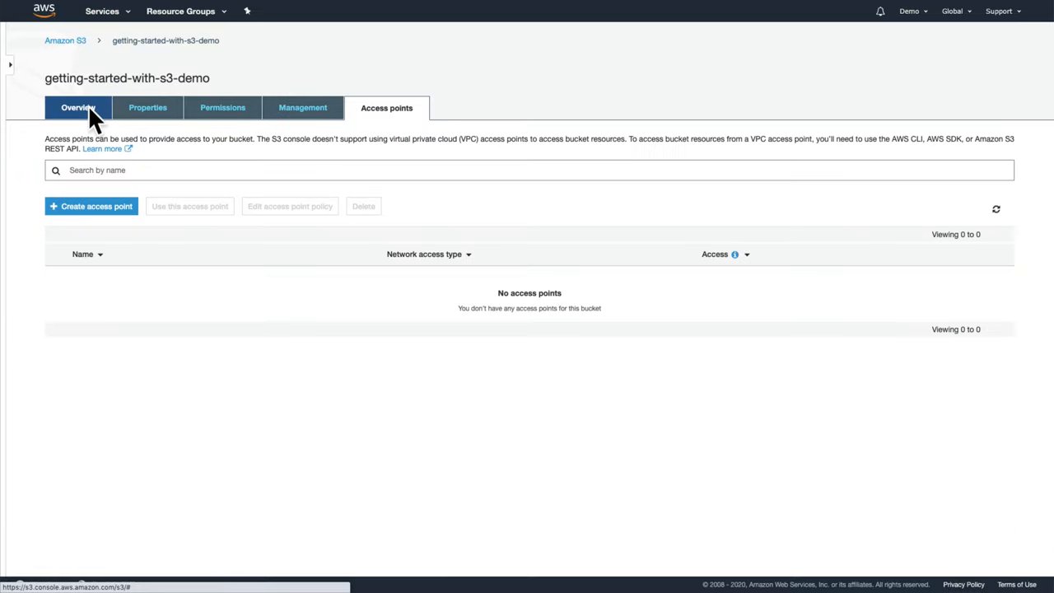
pyautogui.click(79, 108)
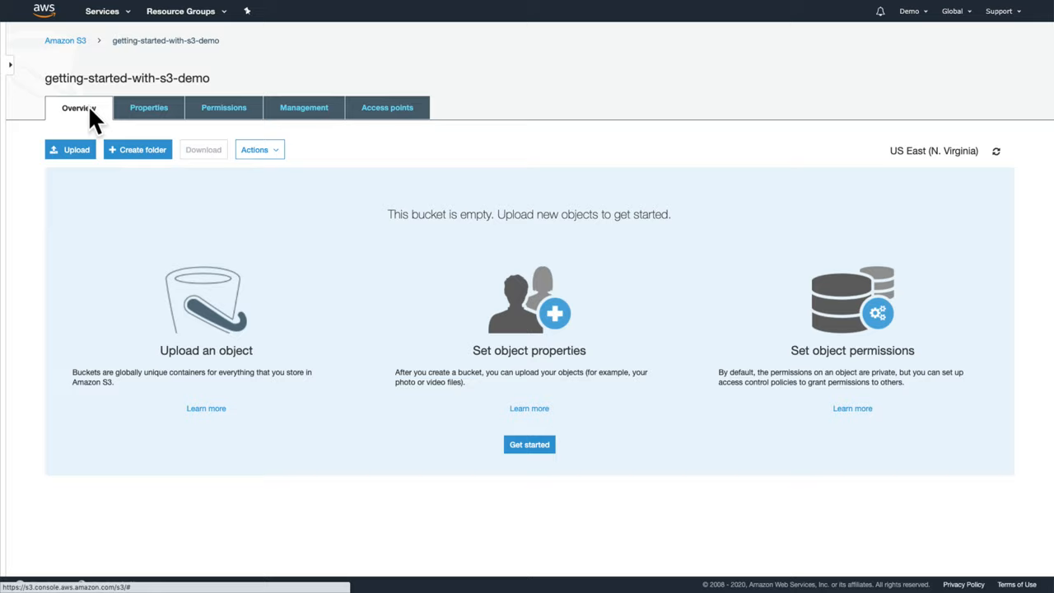
pyautogui.click(69, 148)
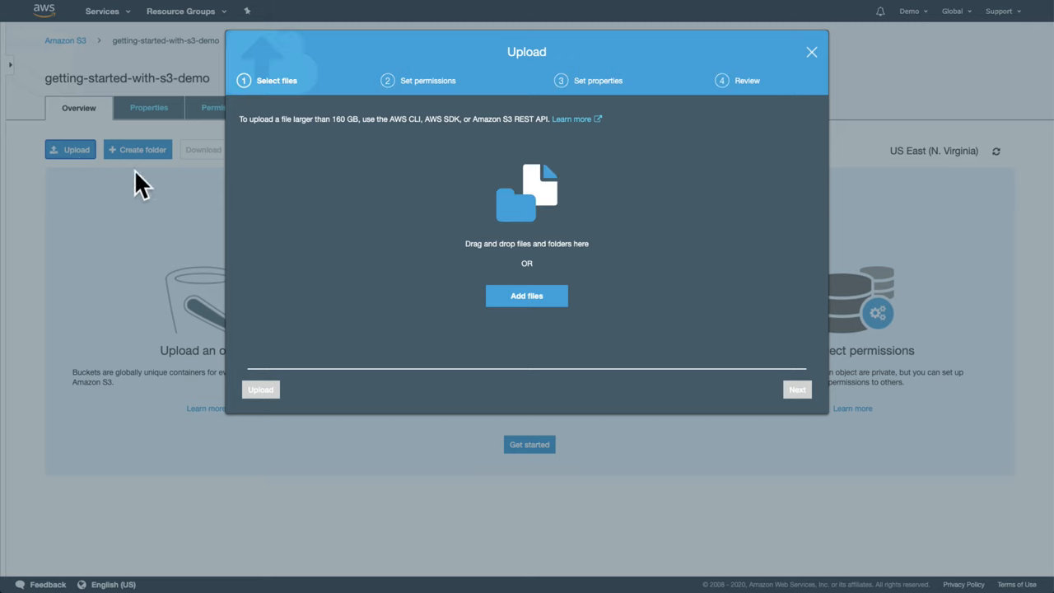
# Step: Queue Amazon Web Services.png and Amazon-Simple-Storage-Service-S3.png for upload and continue to permissions
pyautogui.click(528, 297)
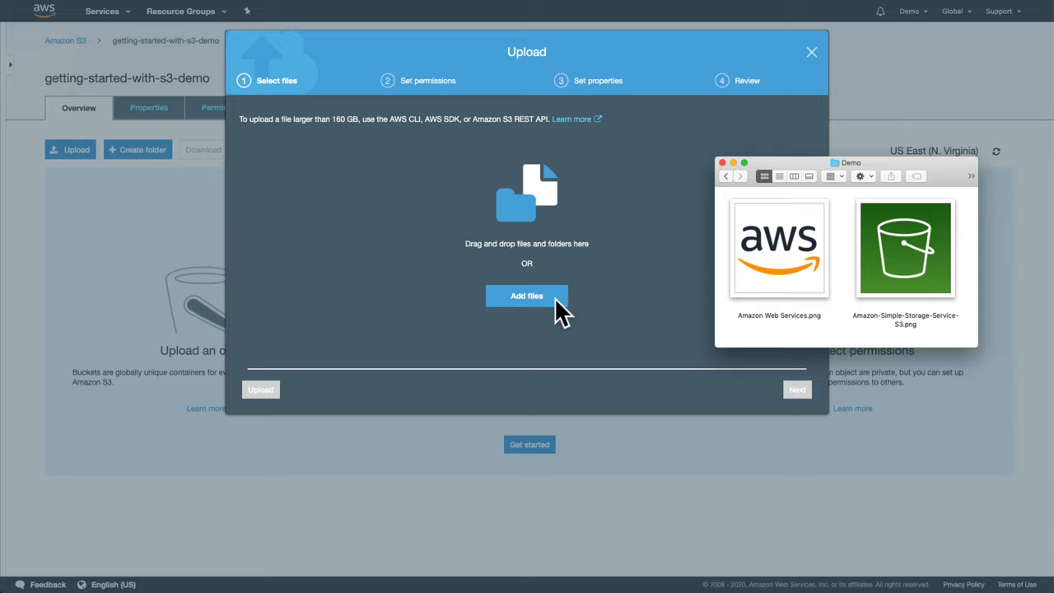
pyautogui.moveTo(667, 293)
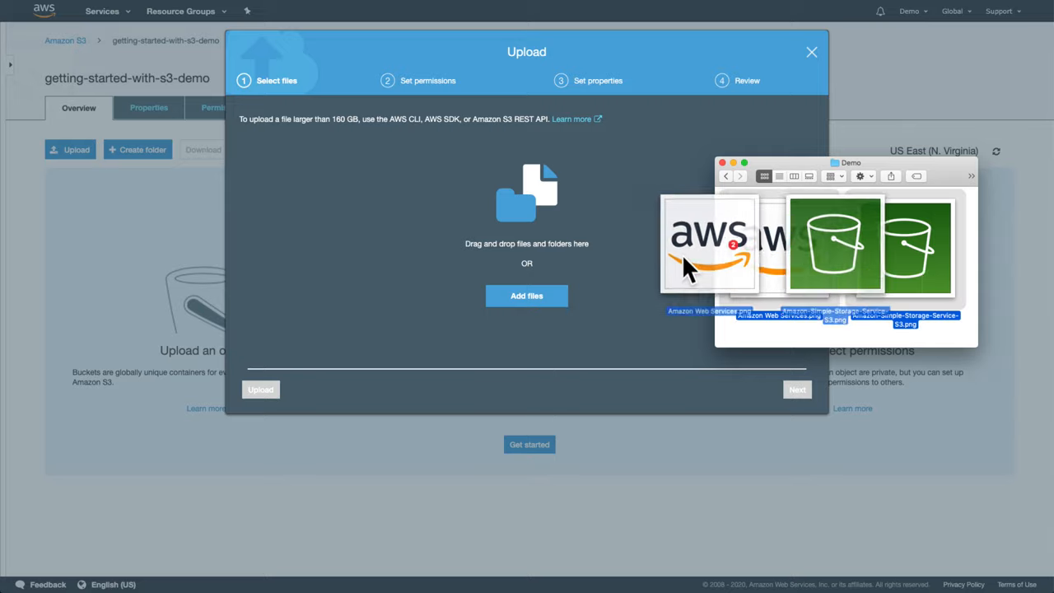
pyautogui.moveTo(710, 247); pyautogui.dragTo(535, 255)
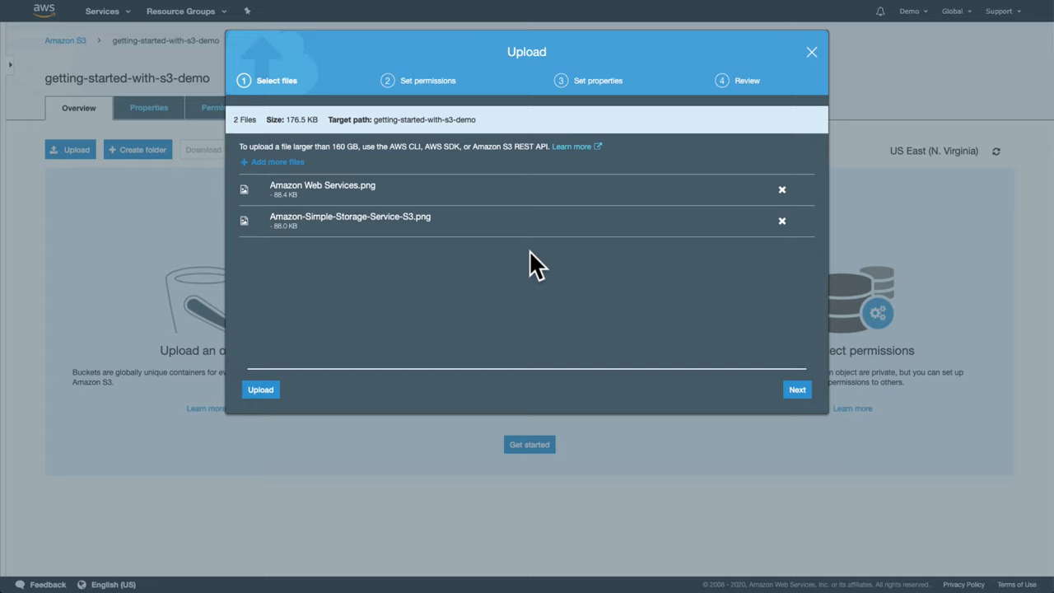
pyautogui.click(798, 389)
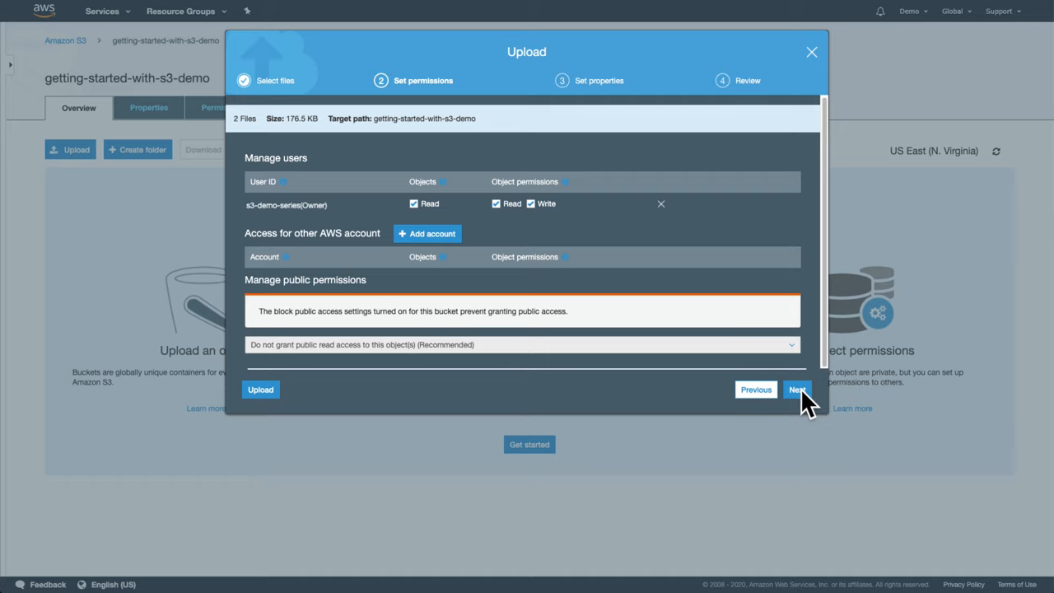
# Step: Accept default permissions and Standard storage class, then upload both logo files
pyautogui.click(798, 389)
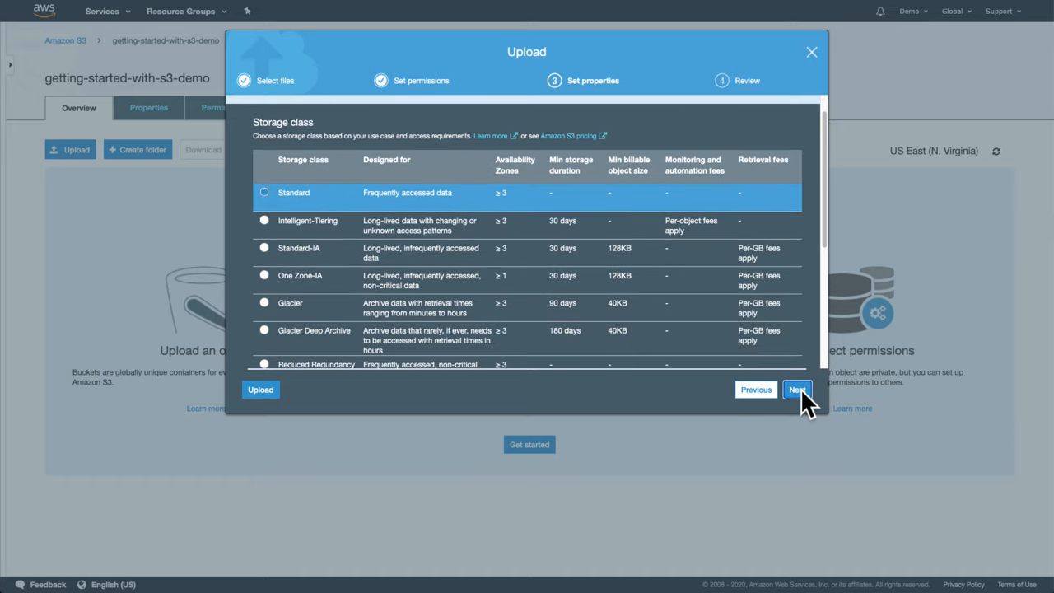
pyautogui.scroll(-3)
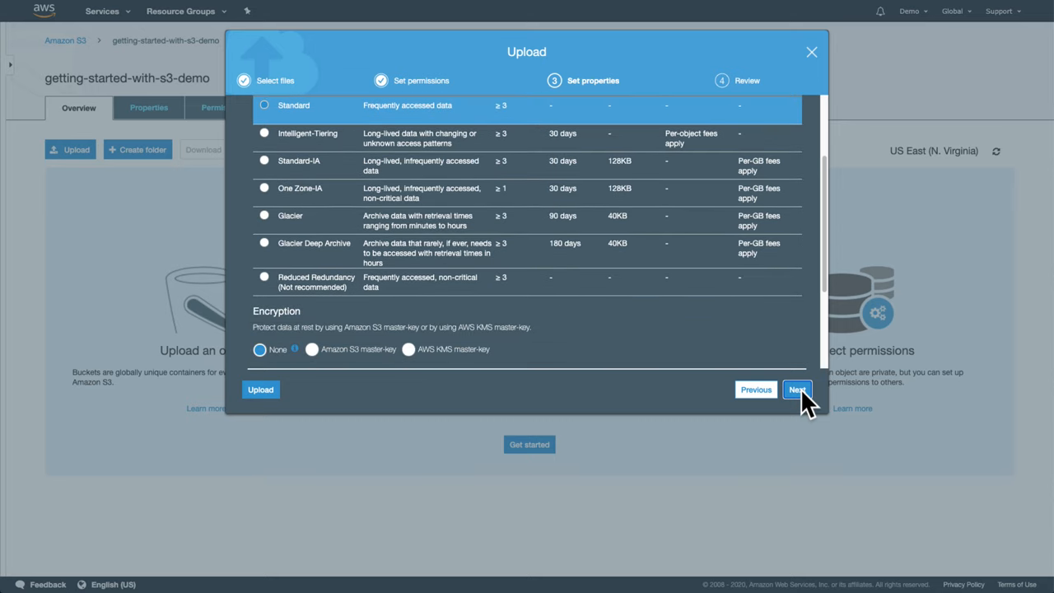
pyautogui.scroll(-3)
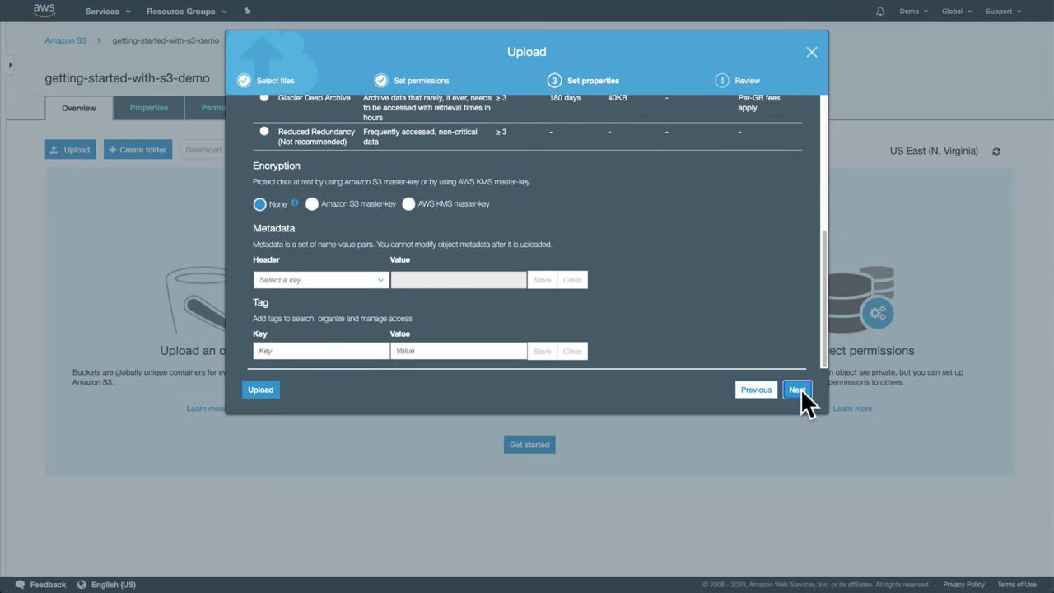
pyautogui.scroll(3)
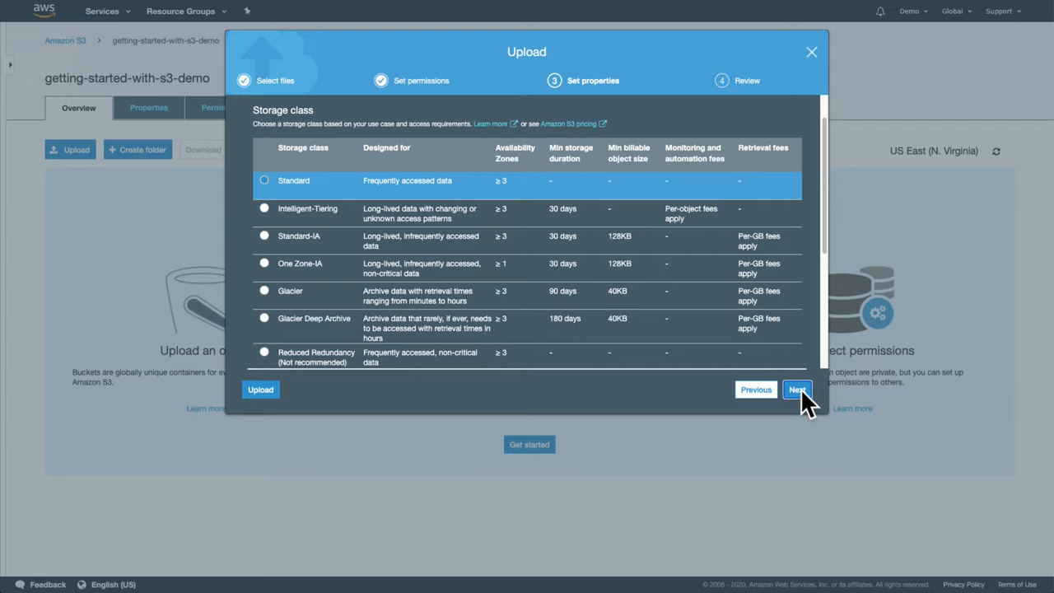
pyautogui.click(798, 388)
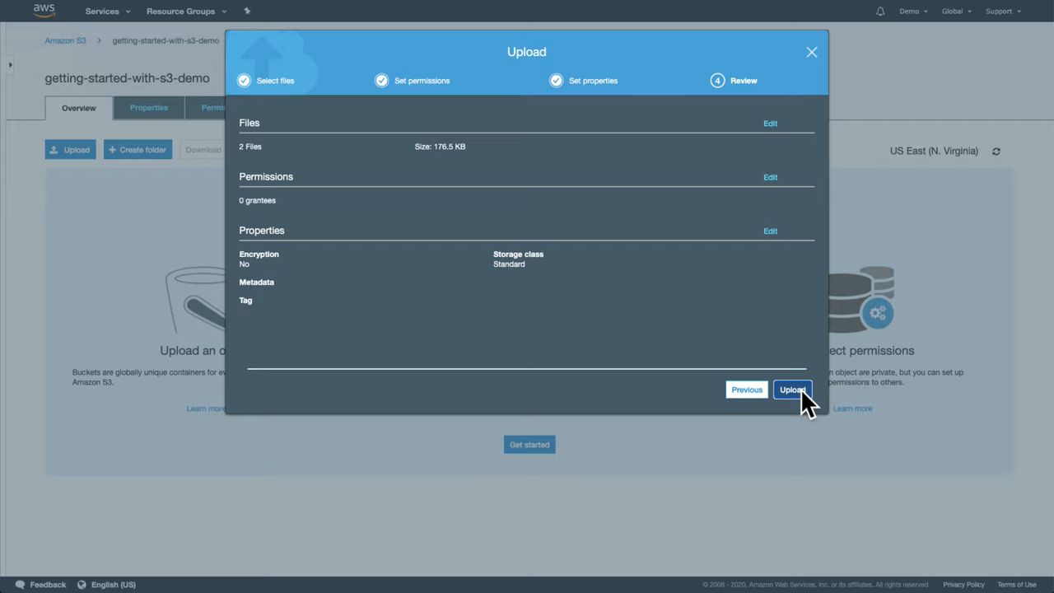
pyautogui.click(791, 388)
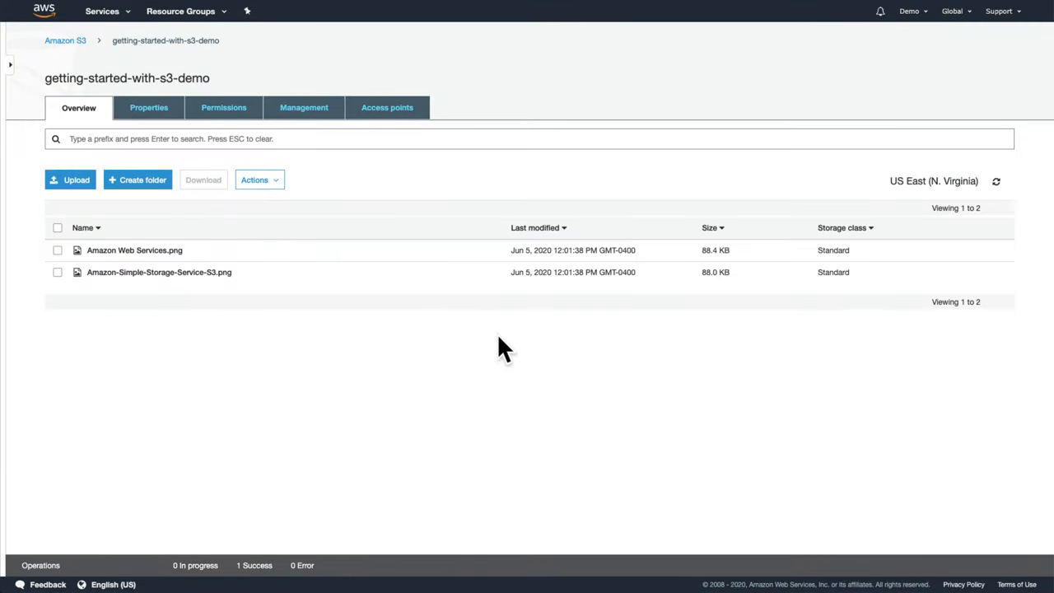
pyautogui.click(158, 272)
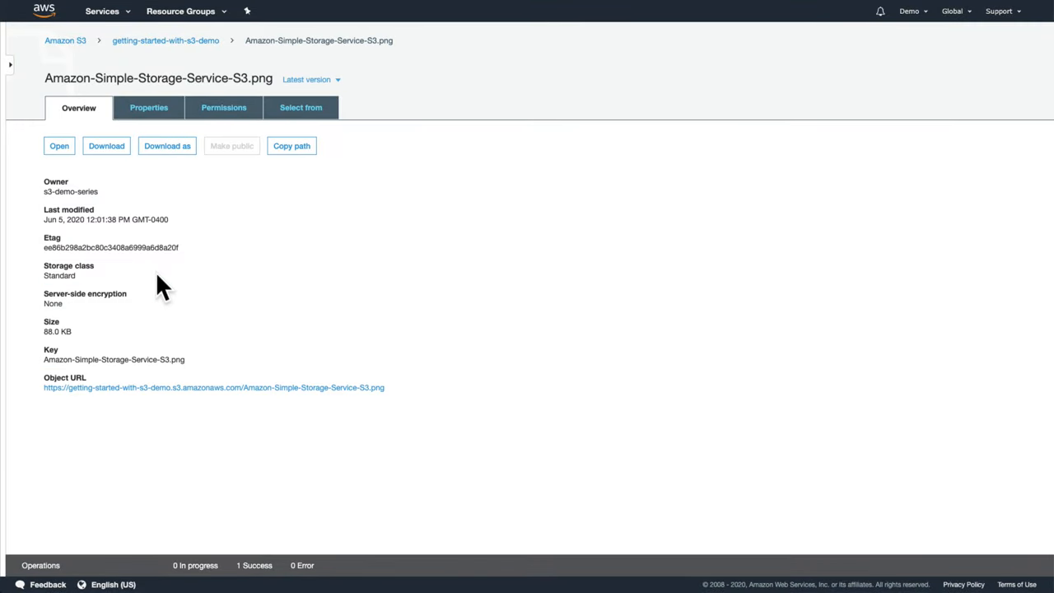
pyautogui.moveTo(214, 387)
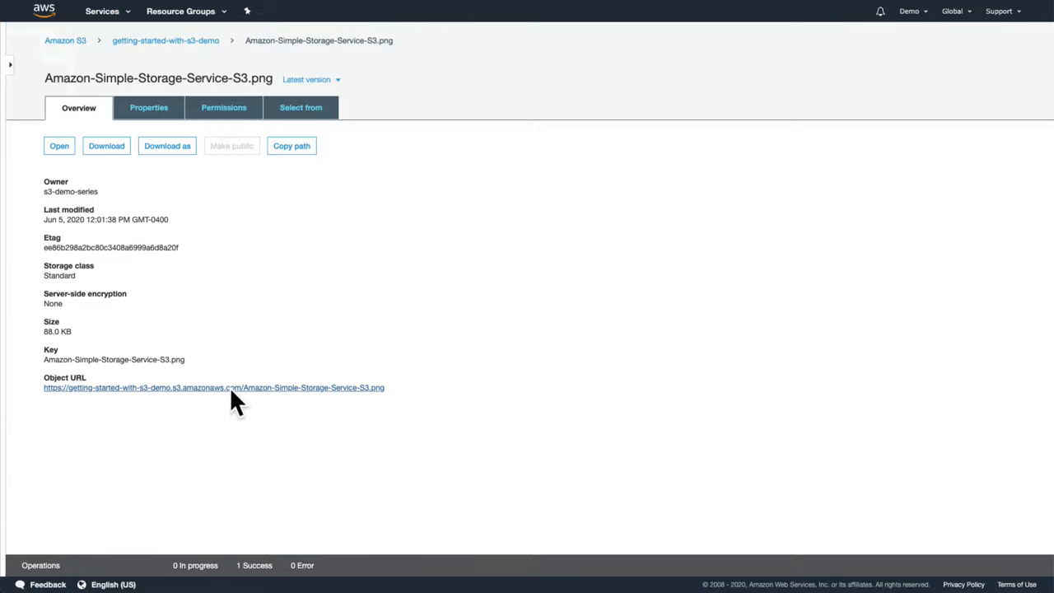
pyautogui.click(214, 387)
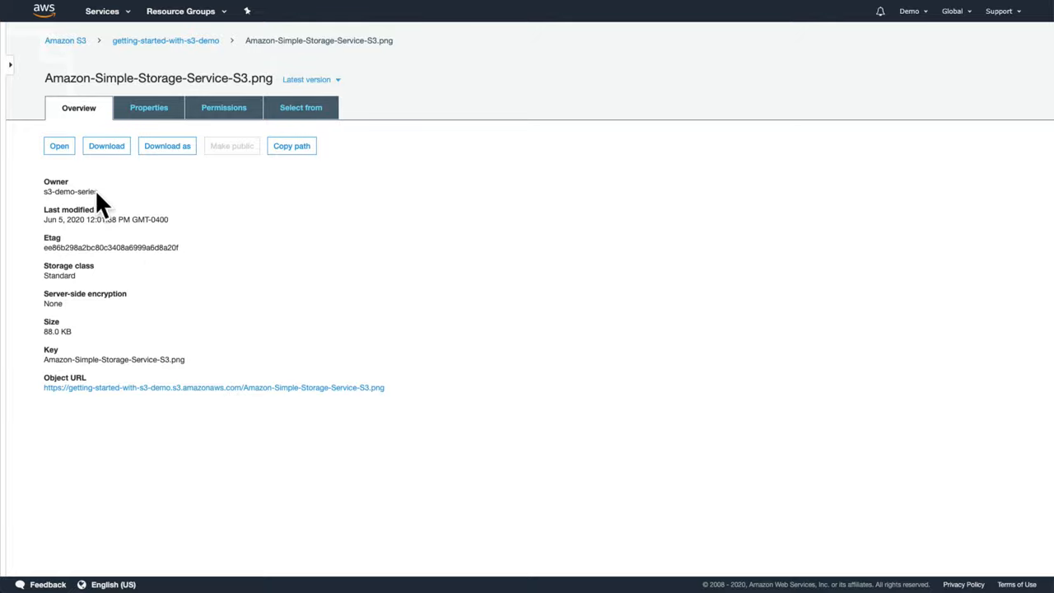
pyautogui.click(59, 145)
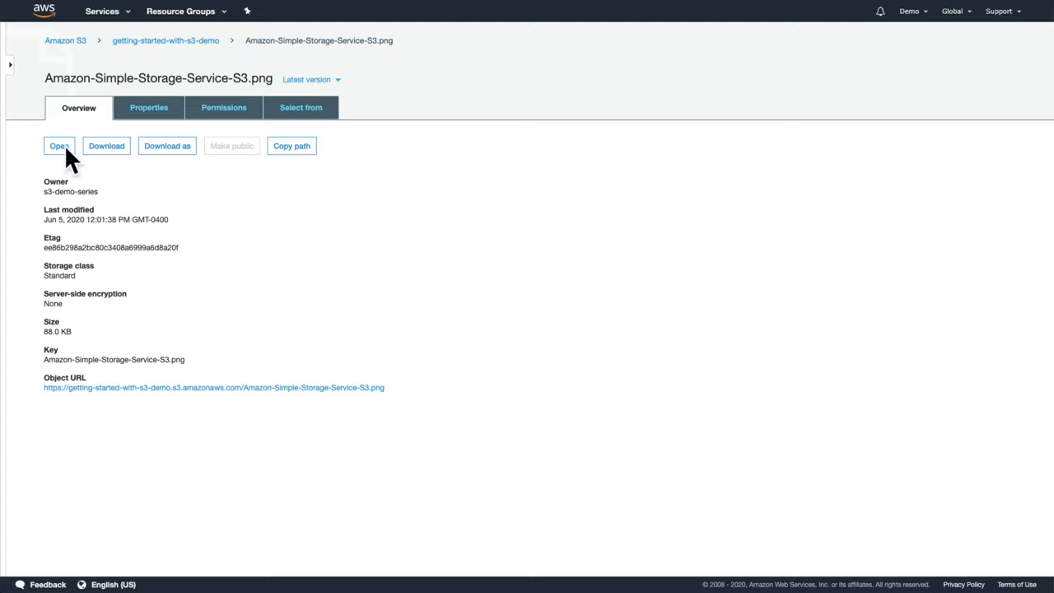
pyautogui.moveTo(164, 39)
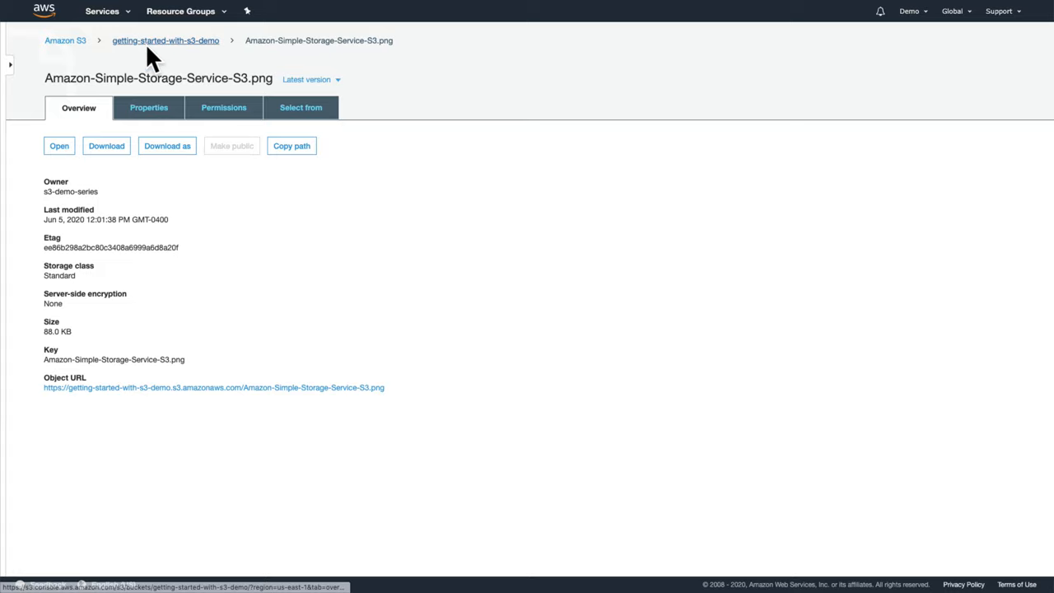
# Step: Create a logos folder at the bucket's top level
pyautogui.click(165, 39)
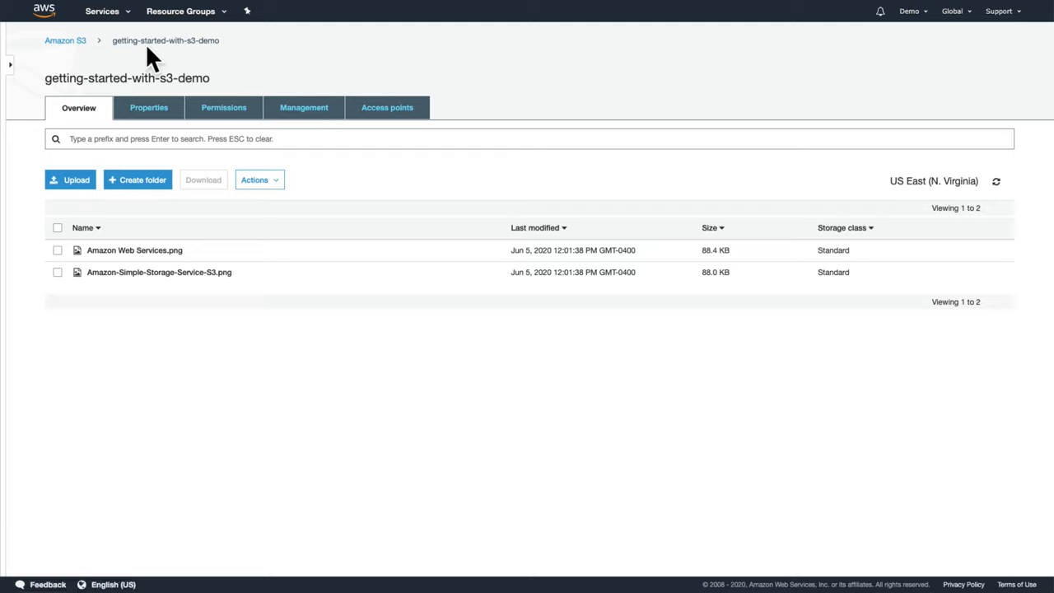
pyautogui.moveTo(138, 179)
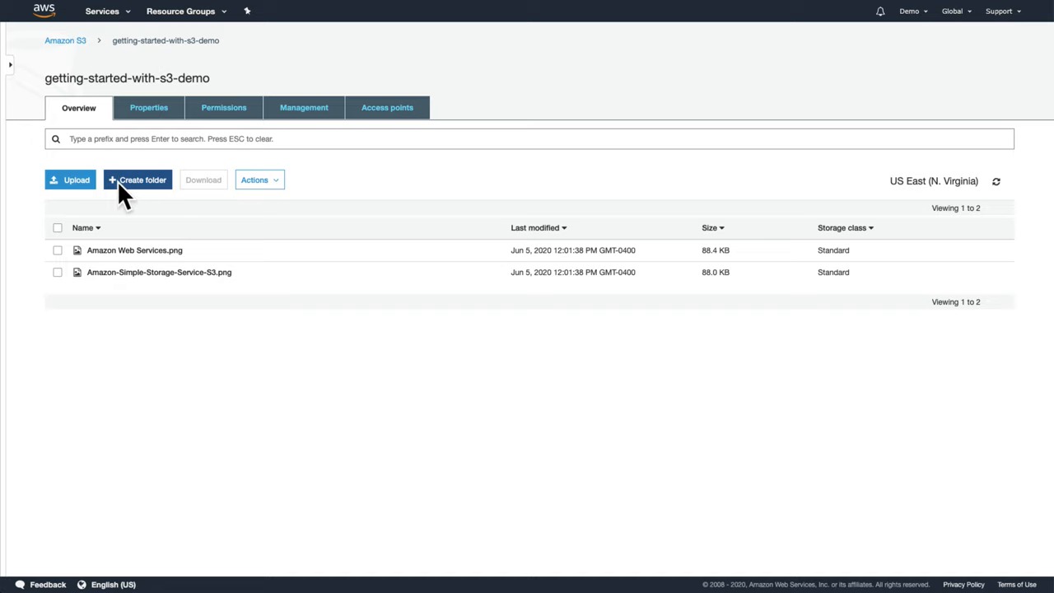
pyautogui.click(138, 180)
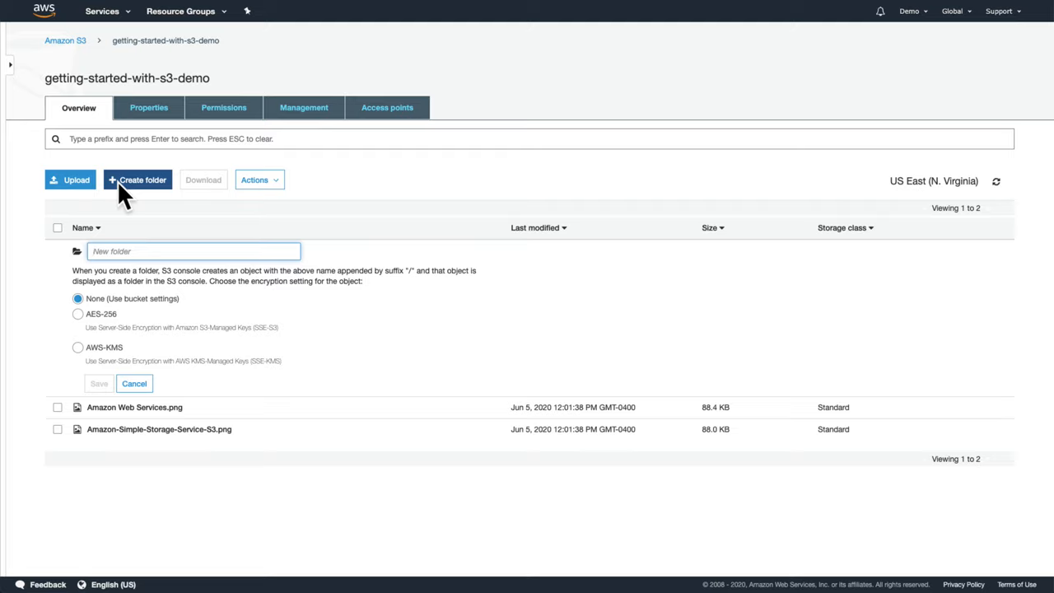
pyautogui.write('logos')
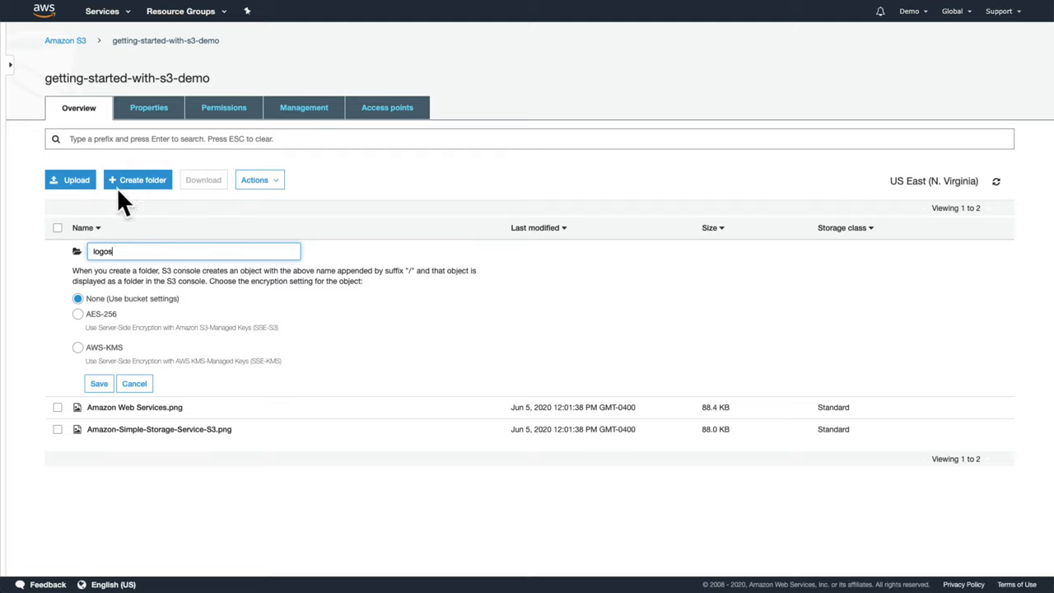
pyautogui.click(99, 382)
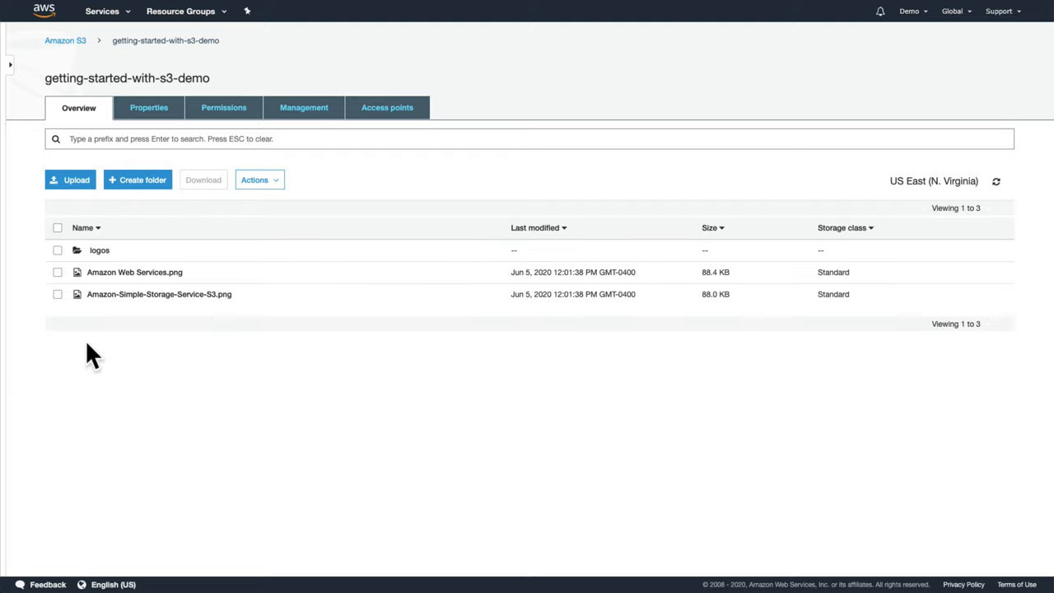
# Step: Move both PNG images into the logos folder
pyautogui.click(261, 179)
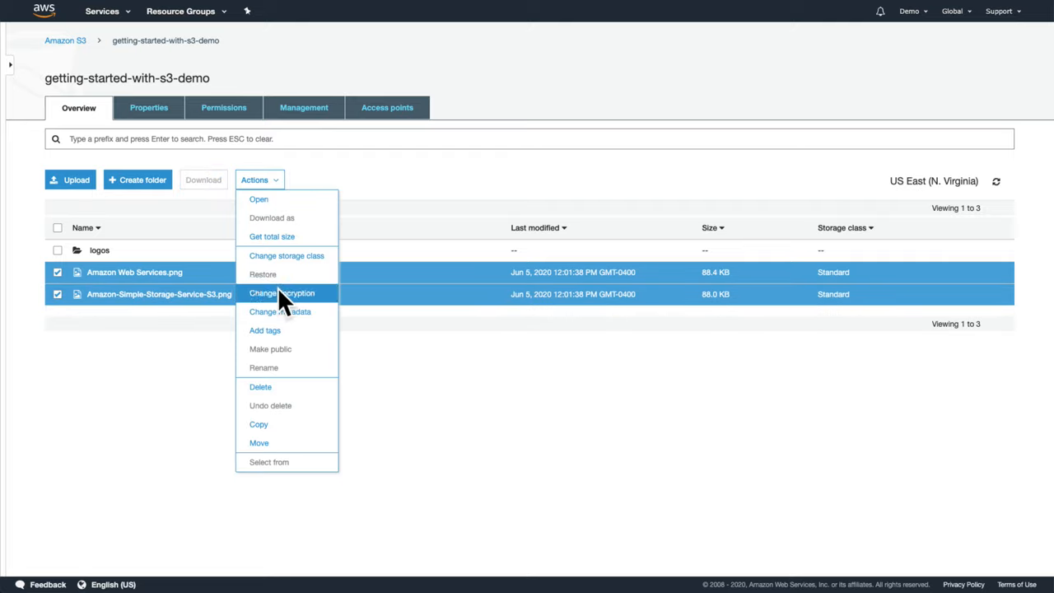
pyautogui.click(258, 441)
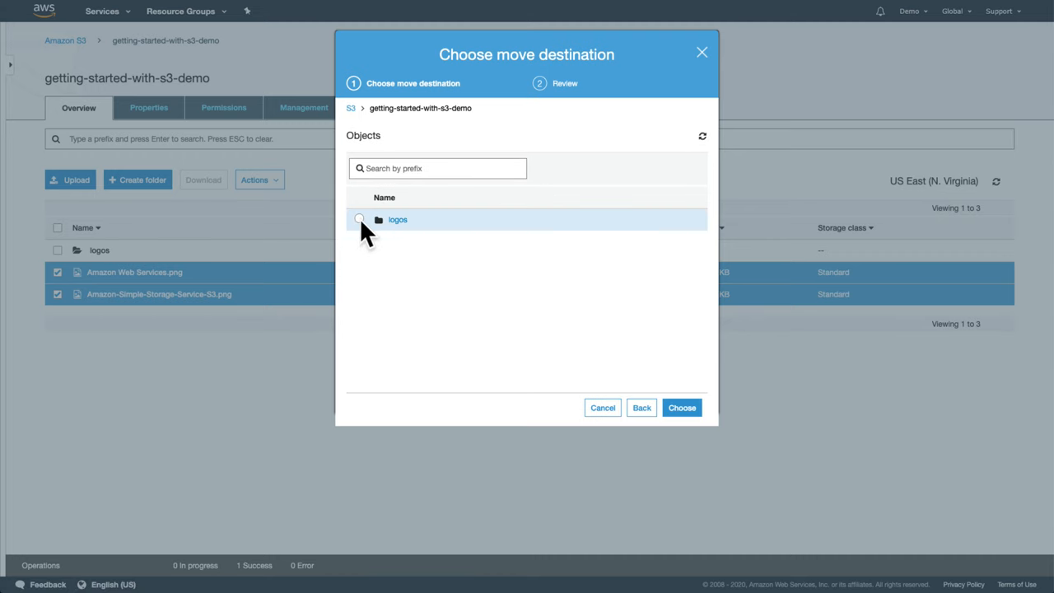
pyautogui.click(682, 409)
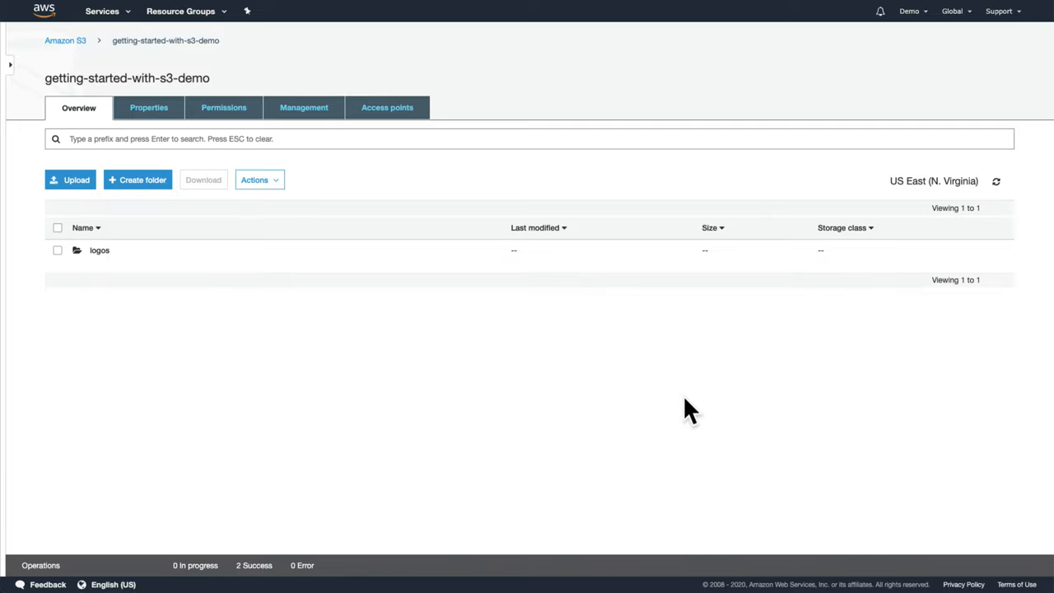
# Step: Inside logos, create a 'more logos' subfolder and then delete it
pyautogui.click(98, 250)
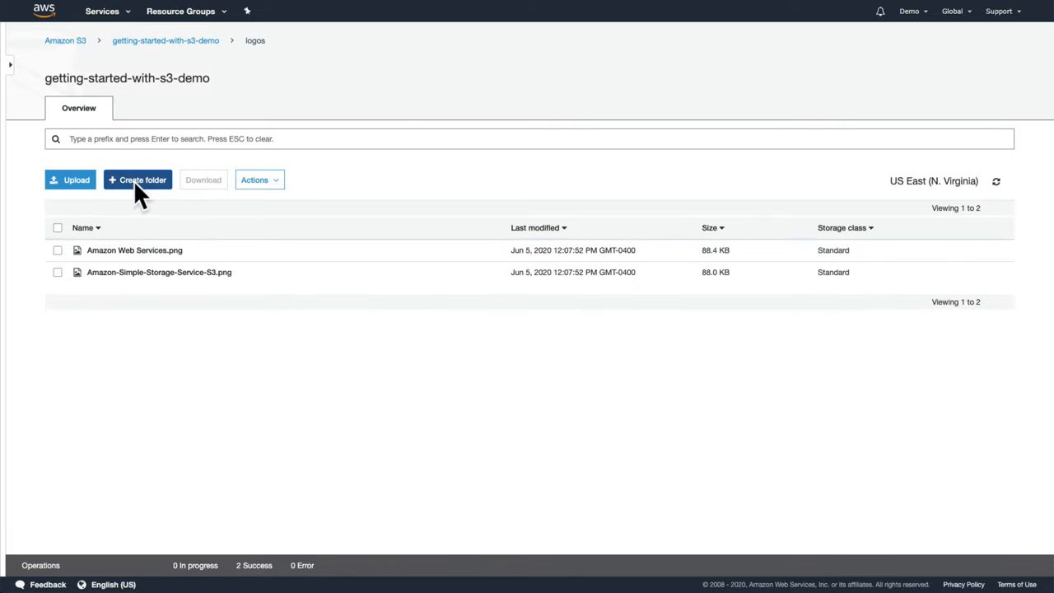
pyautogui.click(136, 179)
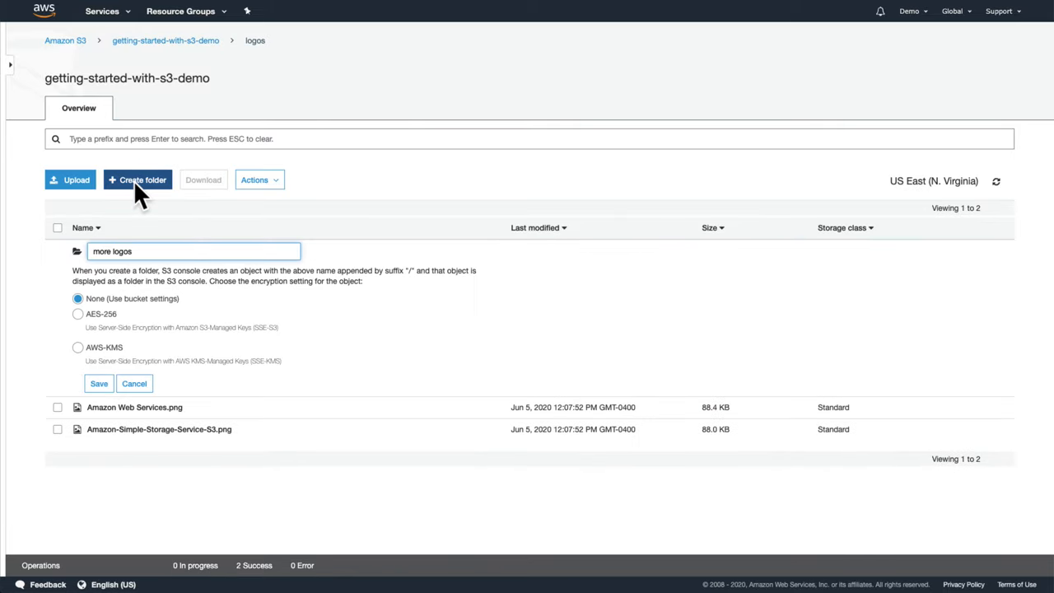
pyautogui.click(99, 383)
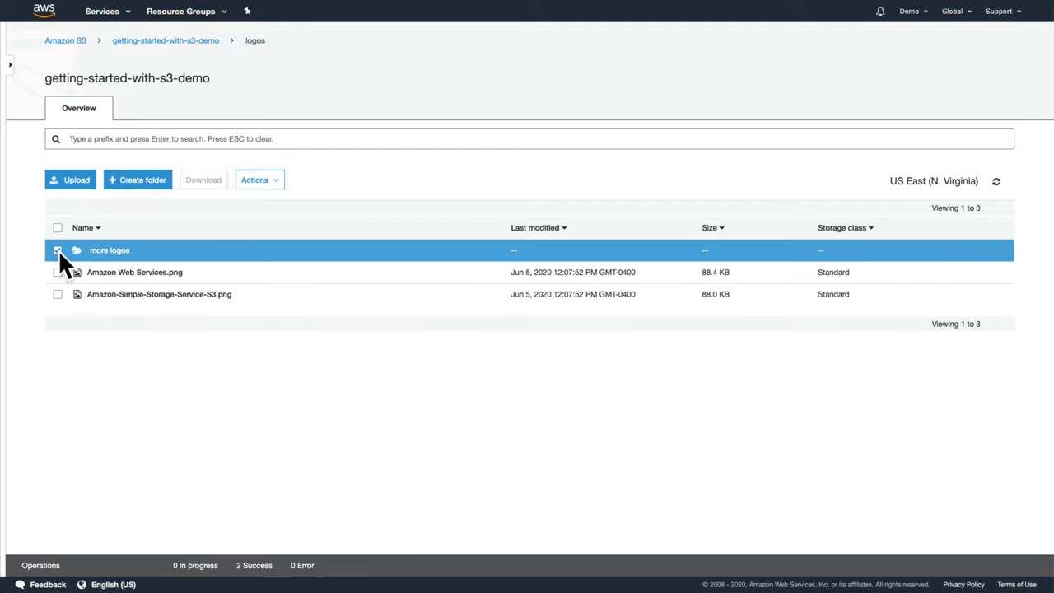
pyautogui.click(260, 179)
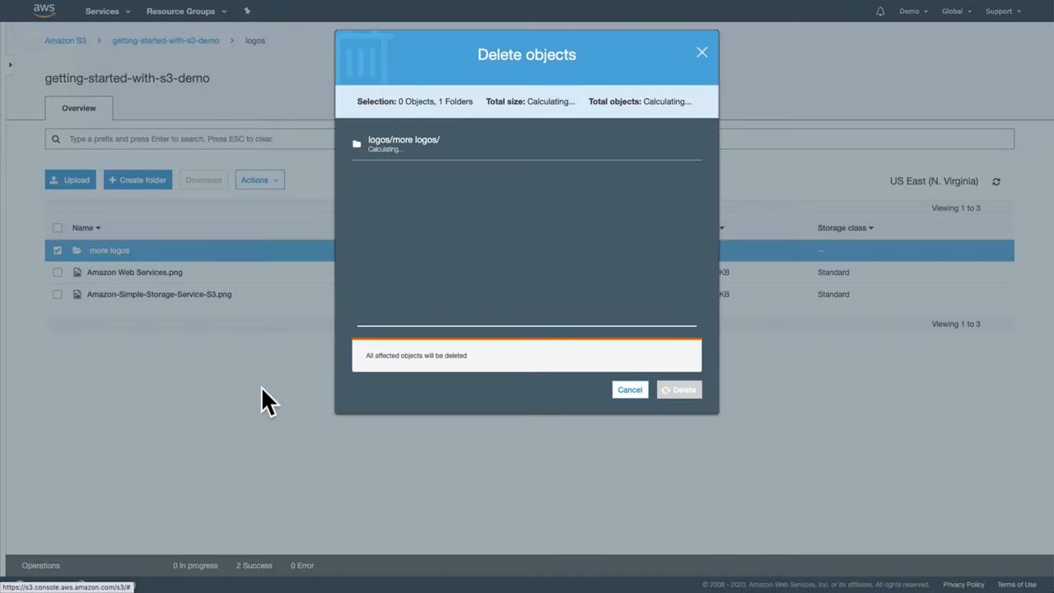
pyautogui.click(679, 389)
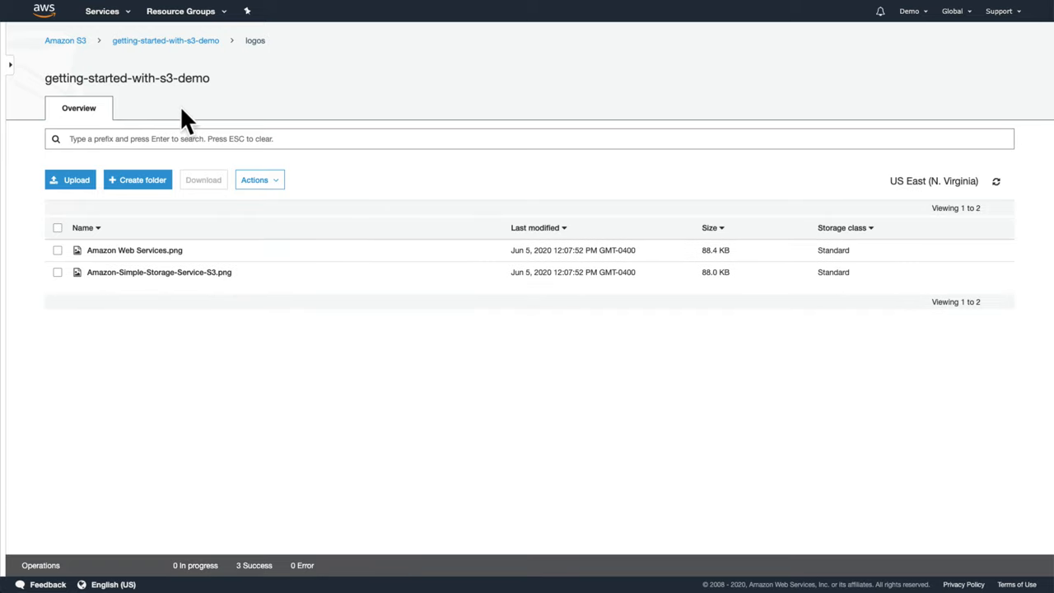
# Step: Empty the getting-started-with-s3-demo bucket, confirming with its name (5 objects, 176.5 KB deleted)
pyautogui.click(66, 39)
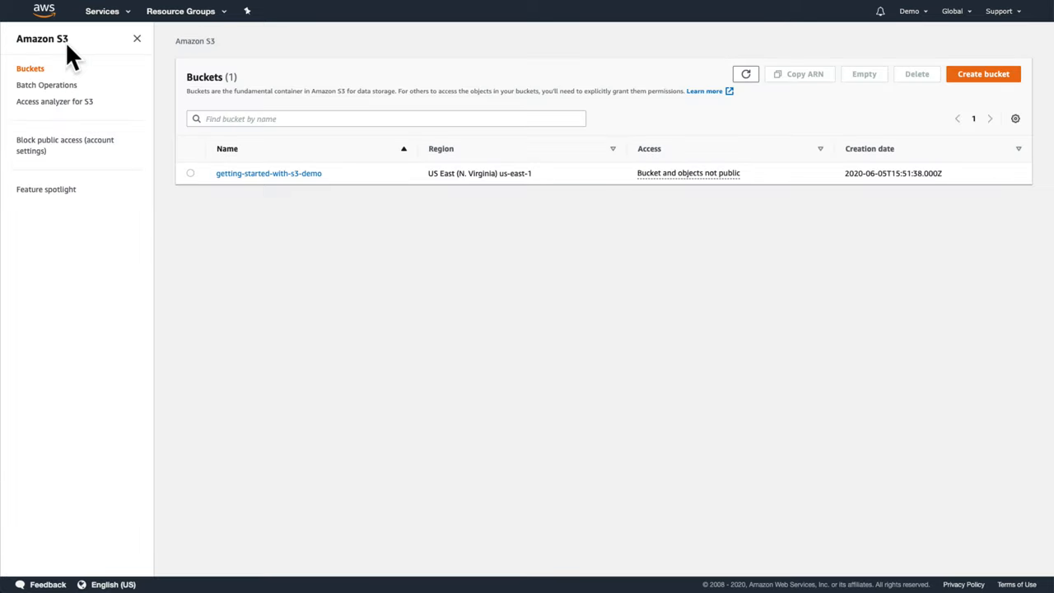
pyautogui.click(191, 173)
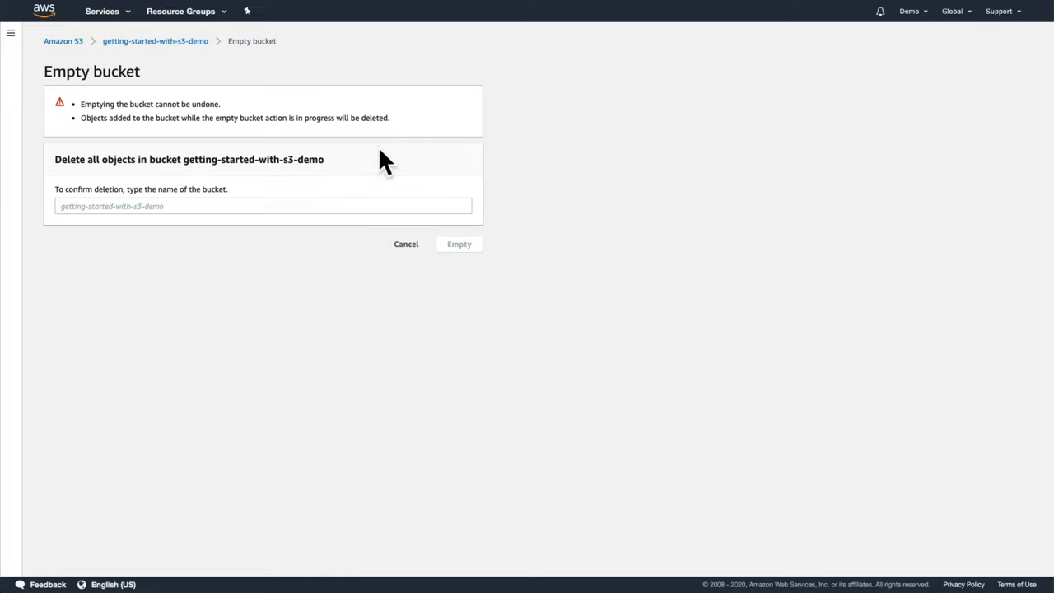
pyautogui.write('getting-started-with-s3-demo')
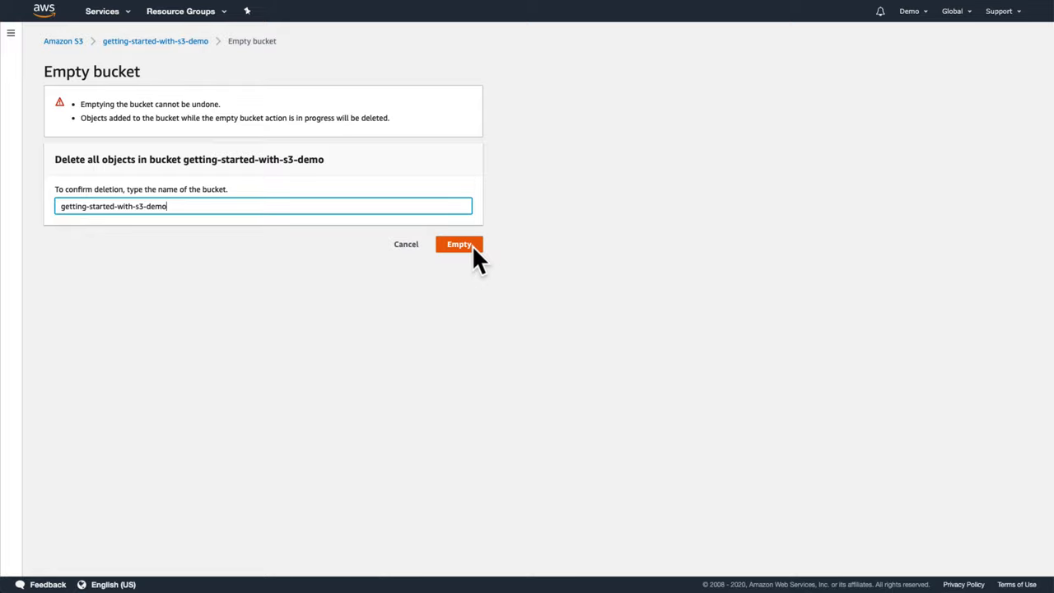
pyautogui.click(458, 244)
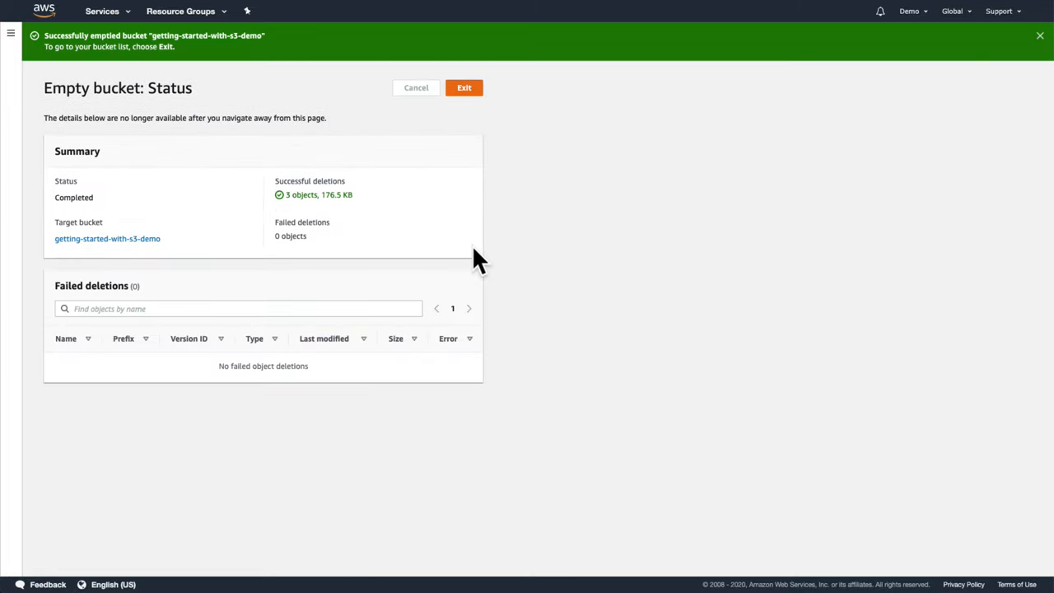
# Step: Delete the getting-started-with-s3-demo bucket, confirming with its typed name, leaving no buckets
pyautogui.click(465, 88)
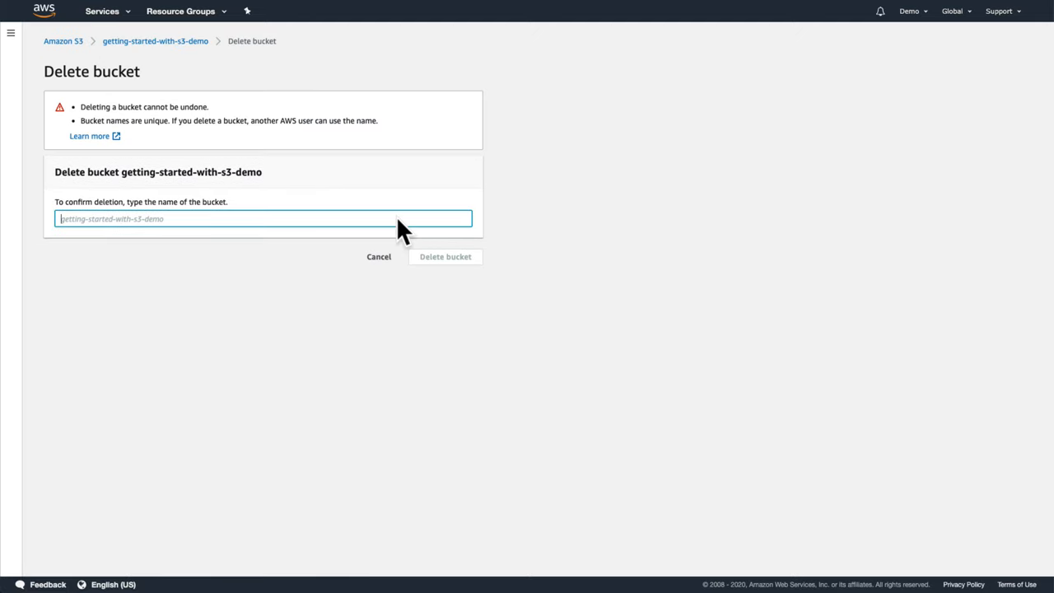
pyautogui.write('getting-started-with-s3-demo')
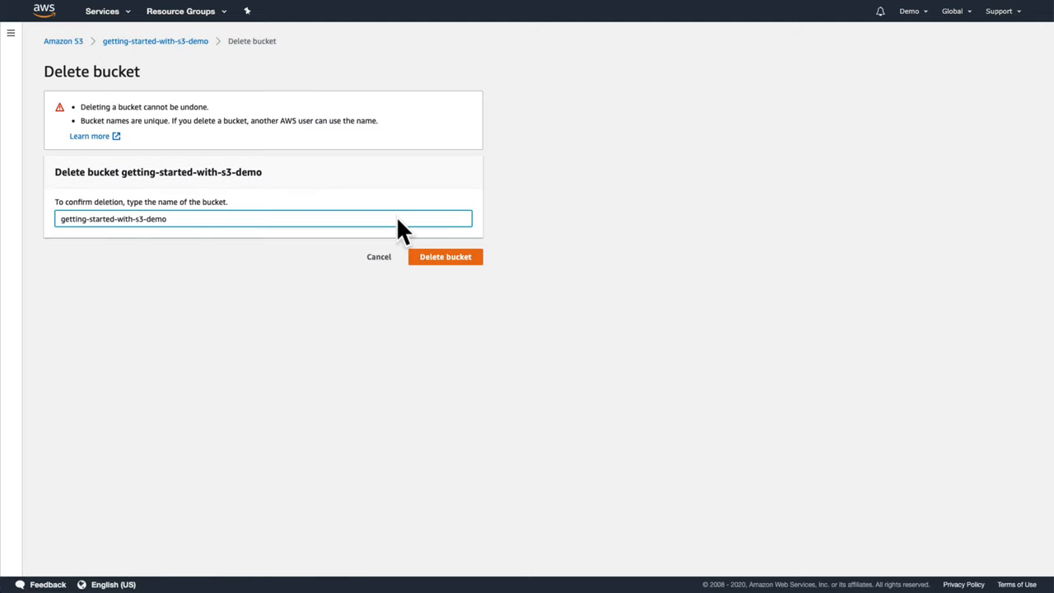
pyautogui.click(444, 257)
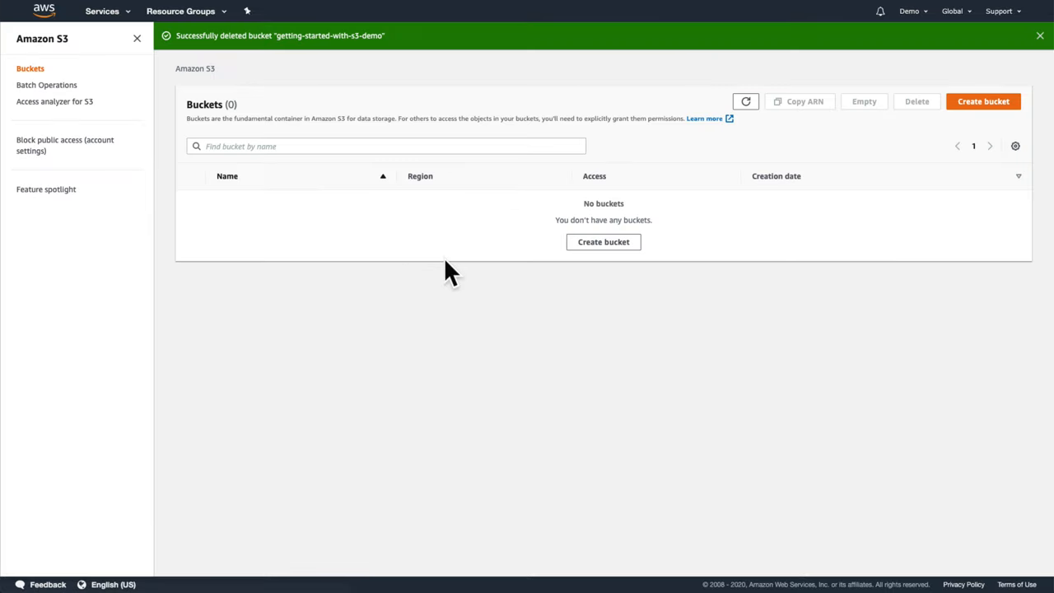
pyautogui.moveTo(448, 272)
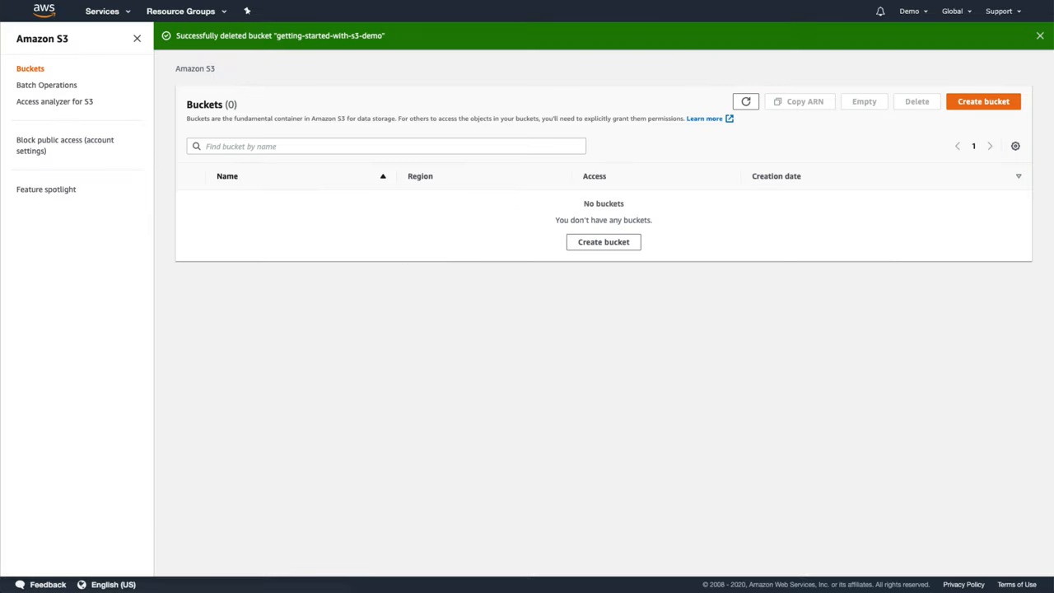